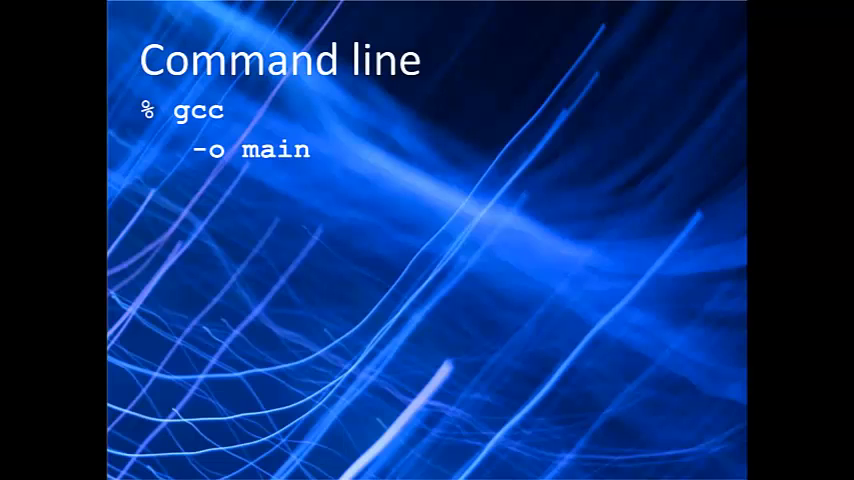
# Step: Reveal 'gcc -o main main.cc fir.cc tb.cc -I.' on the Command line slide
pyautogui.write('main.cc fir.cc tb.cc')
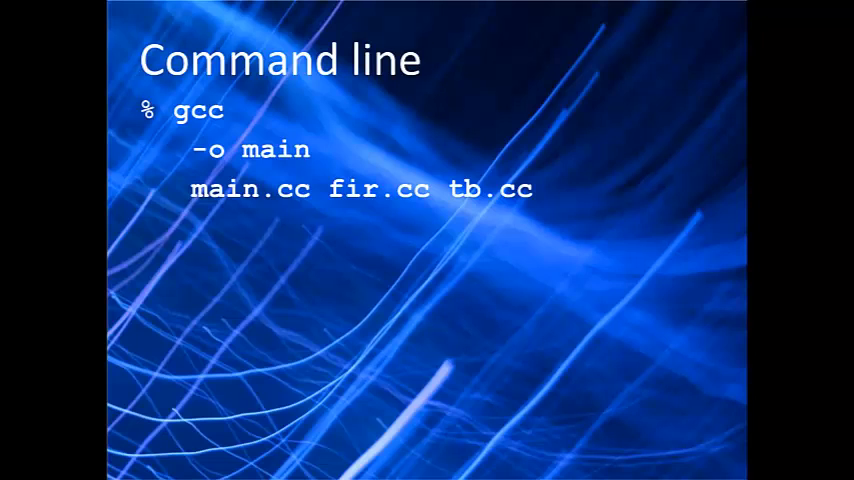
pyautogui.write('-I.')
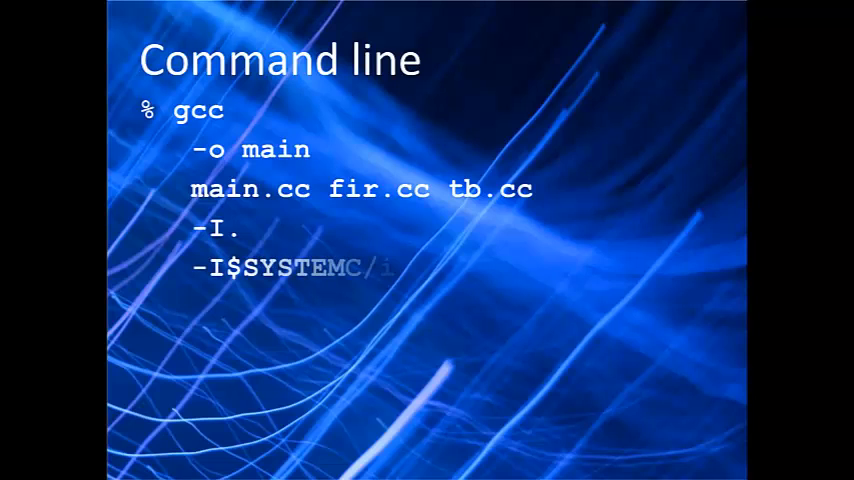
# Step: Add -I$SYSTEMC/include, -L$SYSTEMC/lib-linux64, -lsystemc and -lstdc++ to the slide's gcc command
pyautogui.write('include')
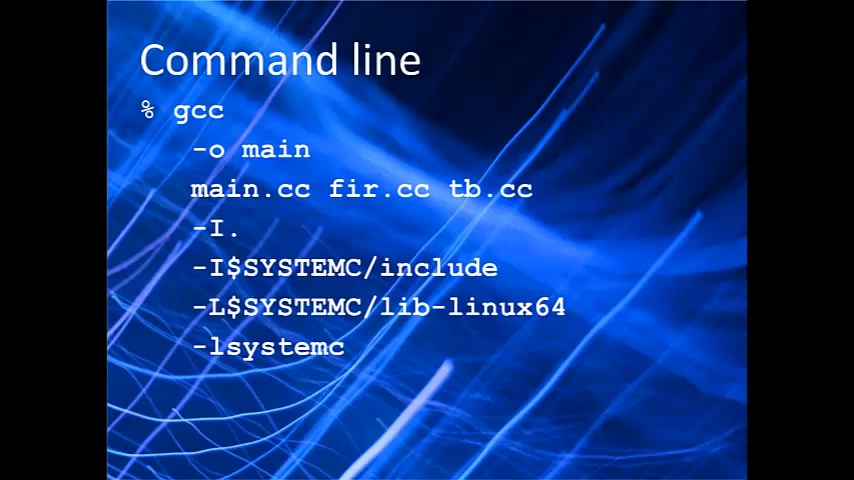
pyautogui.write('-lstdc++ -lm')
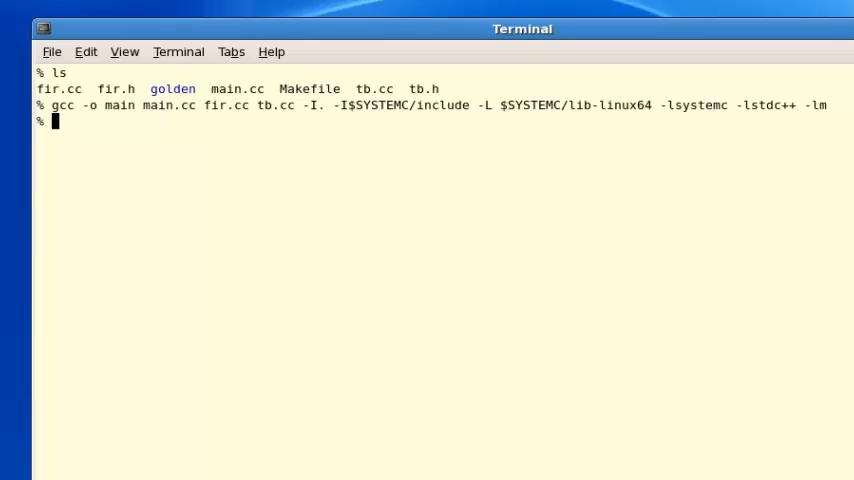
# Step: List the directory with ls to confirm the new main executable exists
pyautogui.write('ls')
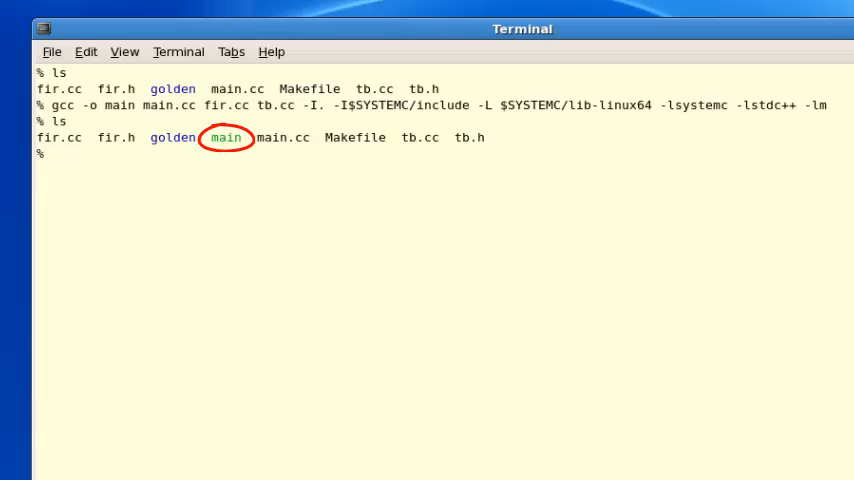
# Step: Run ./main to start the FIR simulation
pyautogui.write('./')
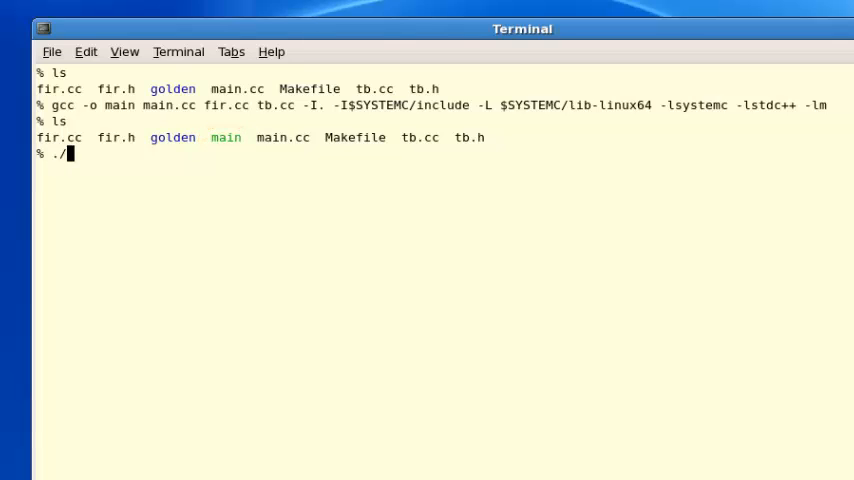
pyautogui.write('main')
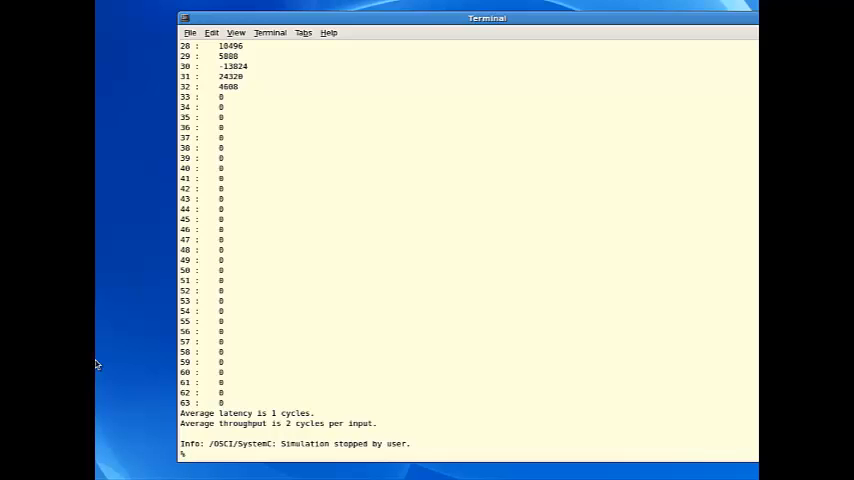
# Step: Enter the make command at the shell prompt
pyautogui.write('make cmp_result')
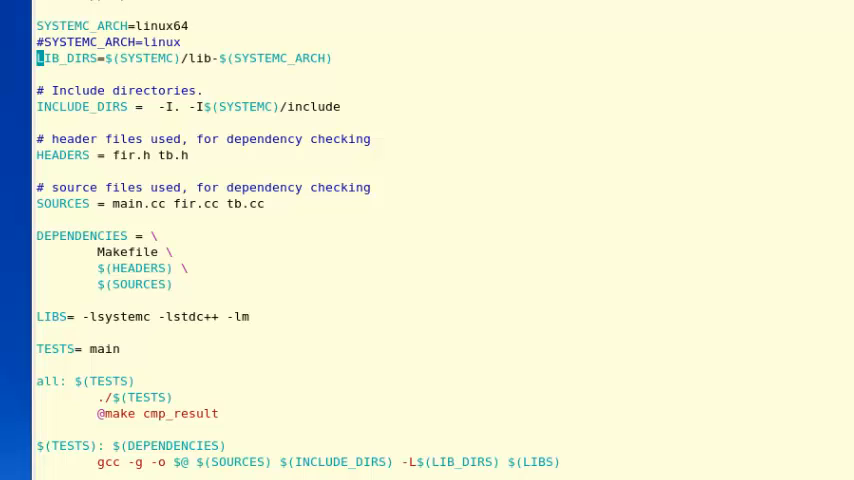
pyautogui.scroll(-3)
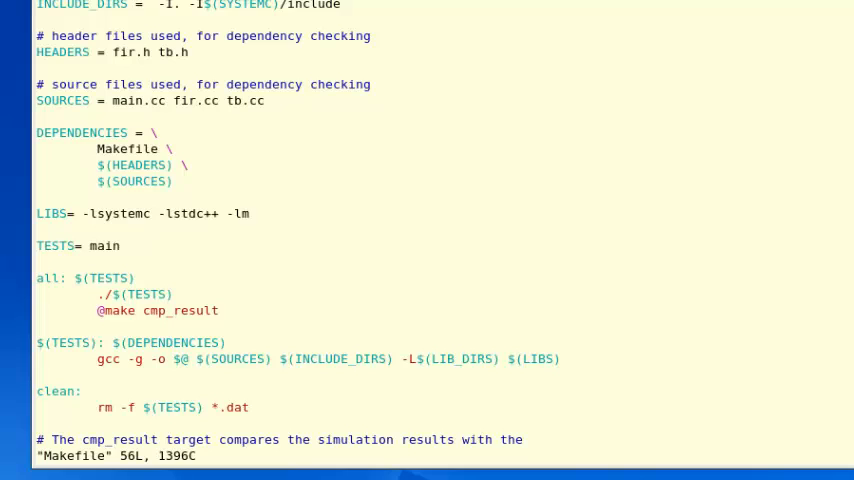
# Step: Exit vi with :wq and run make clean to delete main and the .dat files
pyautogui.write(':wq')
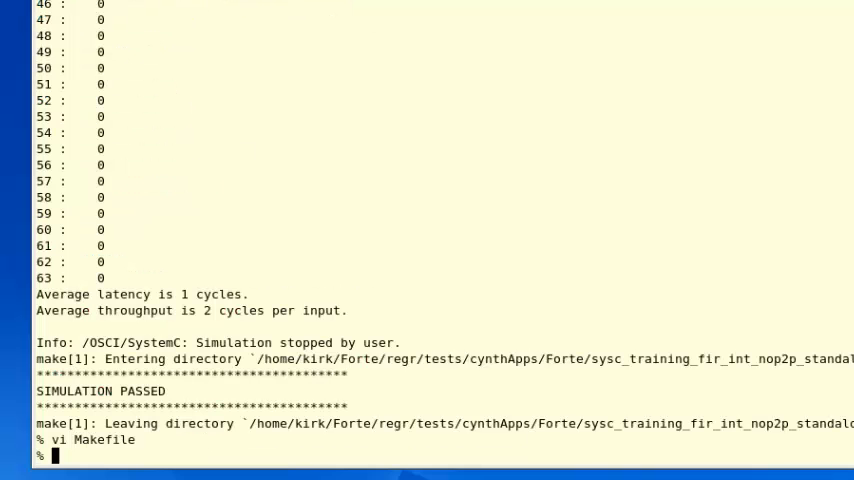
pyautogui.write('make cle')
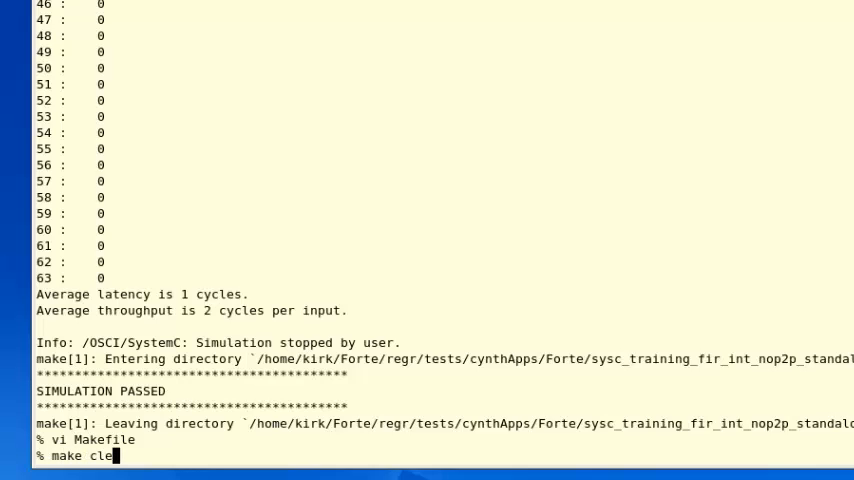
pyautogui.press('Return')
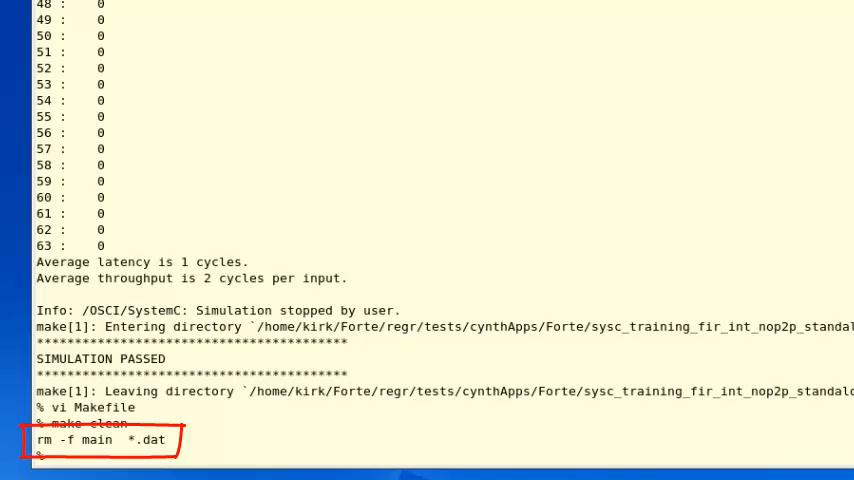
pyautogui.write('mak')
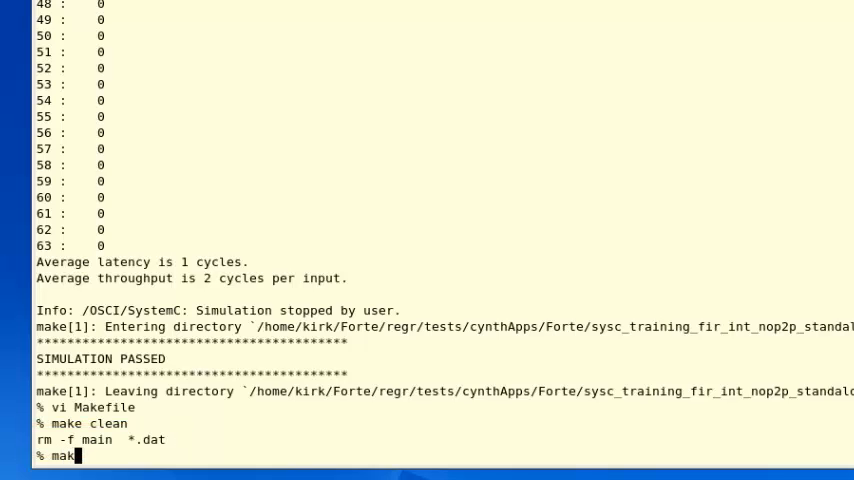